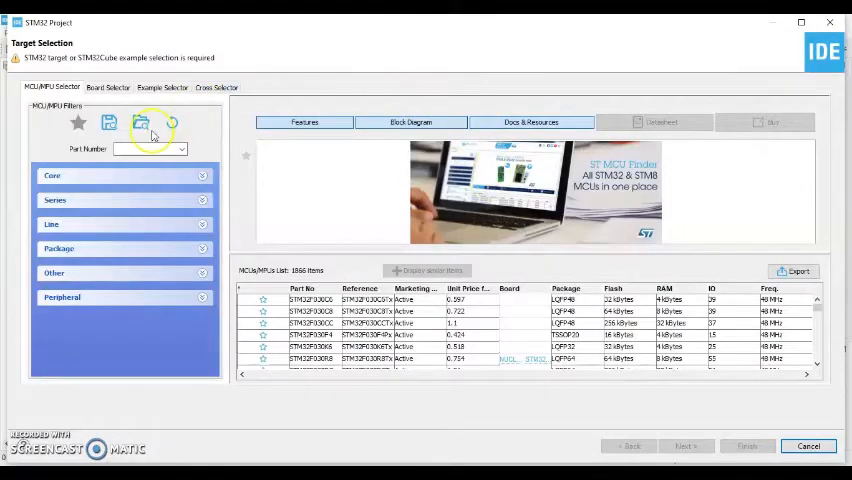
- Search part number STM32F103C8 and select the matching MCU row as the target
left_click(138, 148)
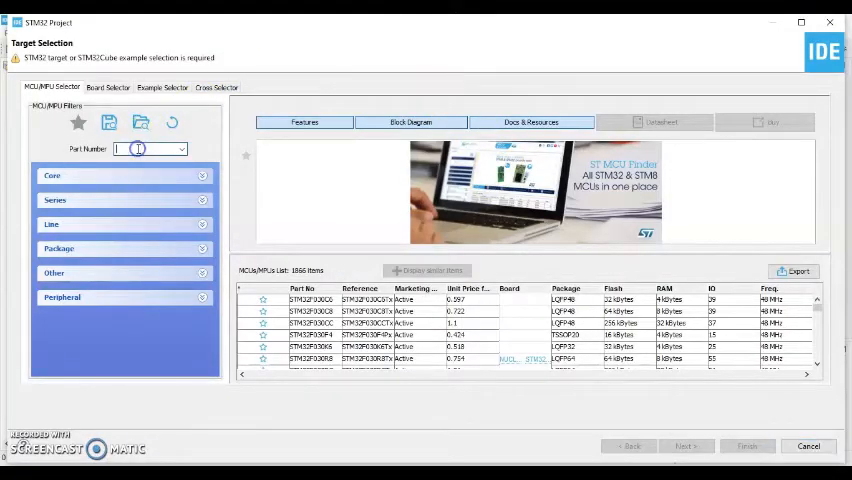
type("103c8")
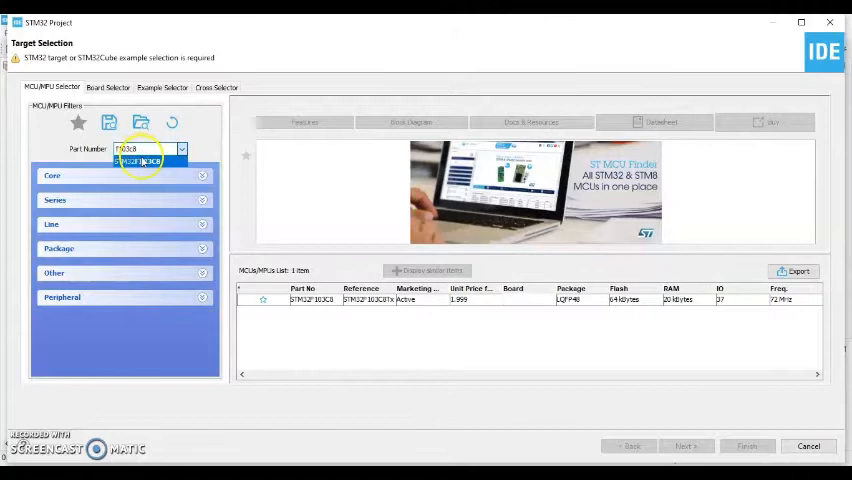
type("STM32F103C8")
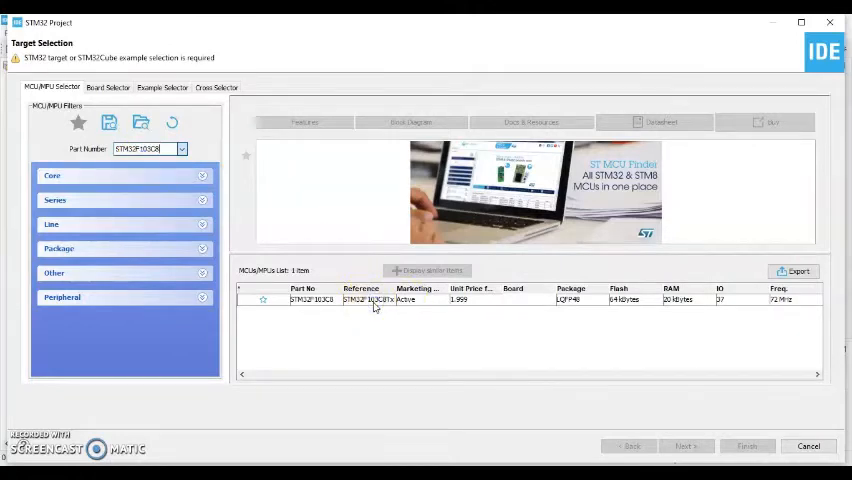
left_click(305, 299)
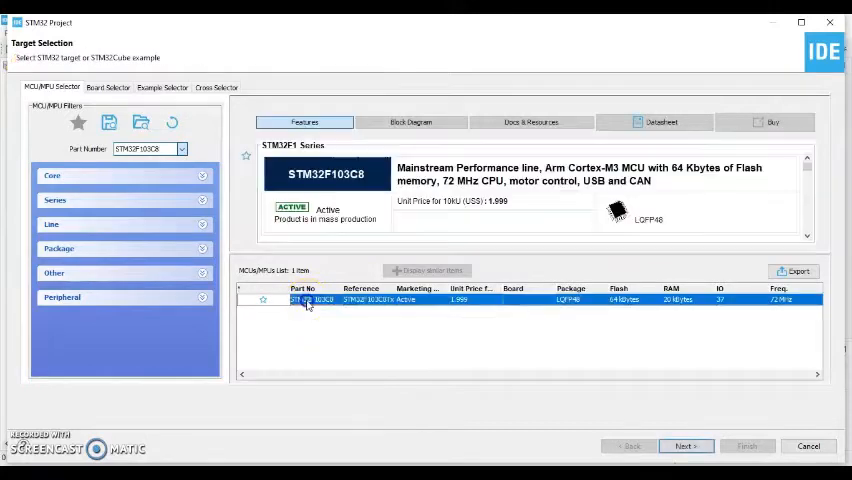
mouse_move(686, 446)
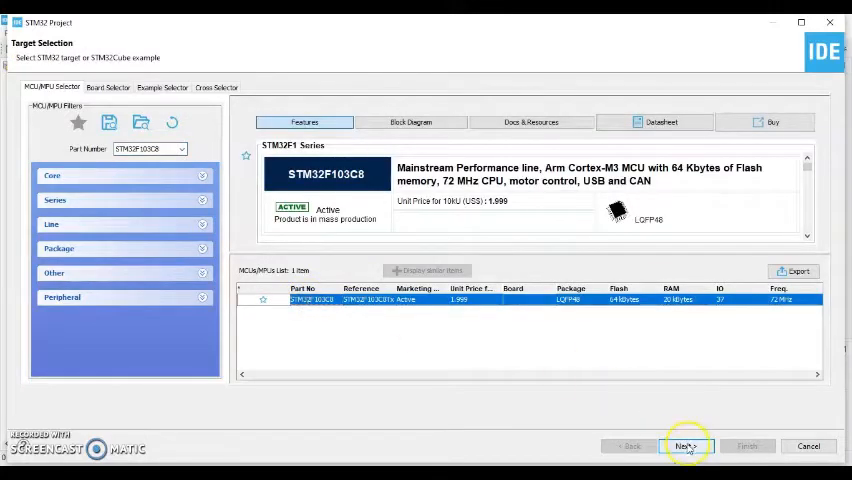
- Name the project 'Soil' with default C executable STM32Cube settings and finish creation
left_click(686, 446)
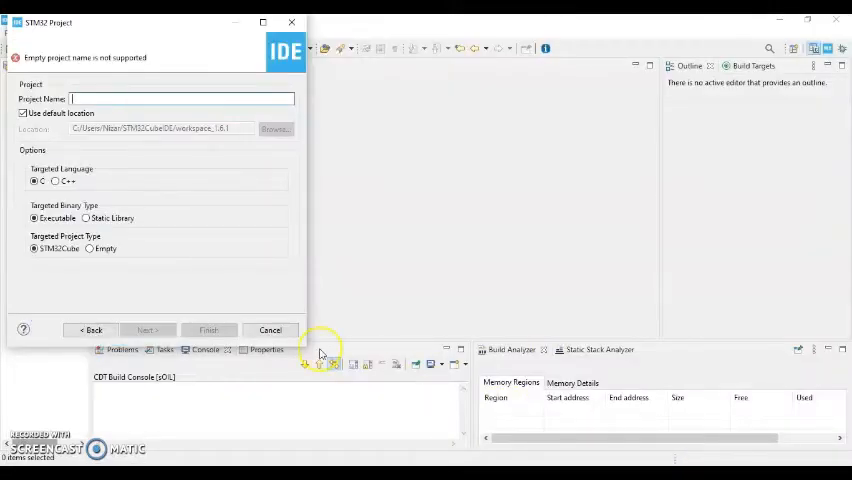
type("S")
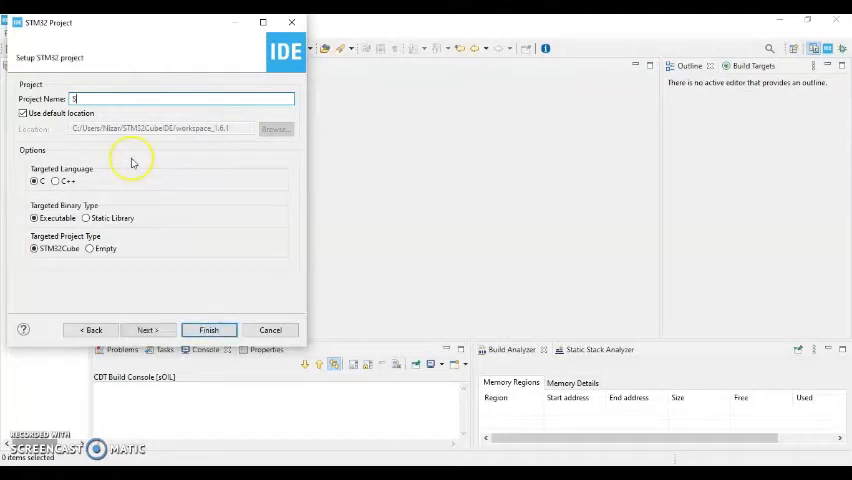
type("oil")
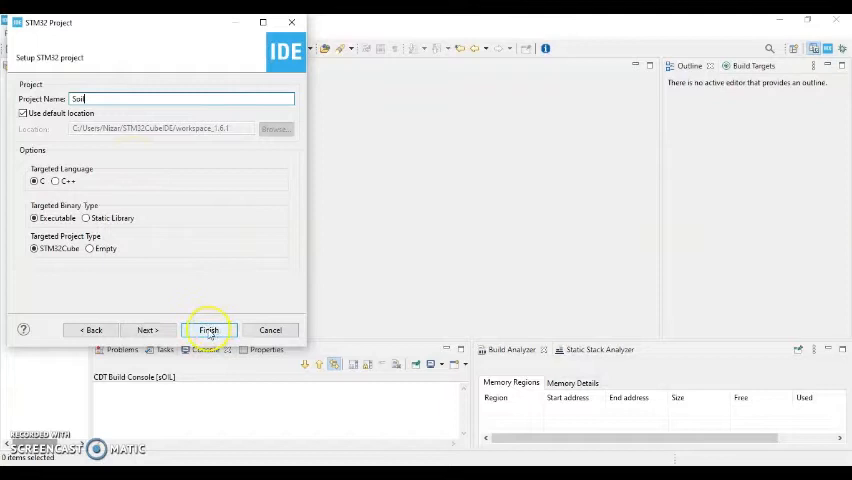
left_click(208, 330)
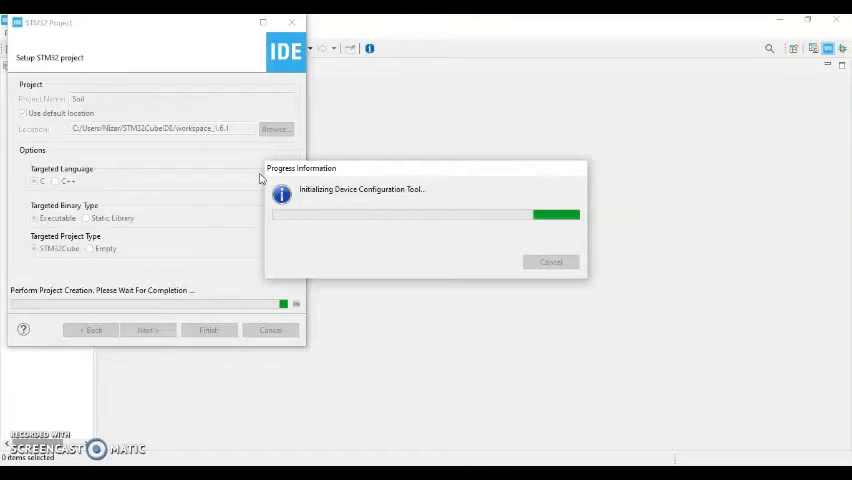
mouse_move(414, 419)
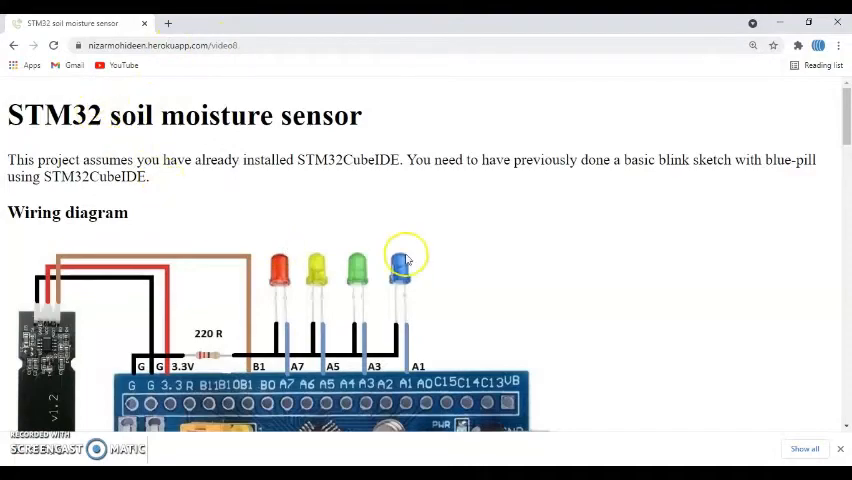
- Scroll the tutorial page past the wiring diagram to the IDE settings and code sections
scroll("down", 3)
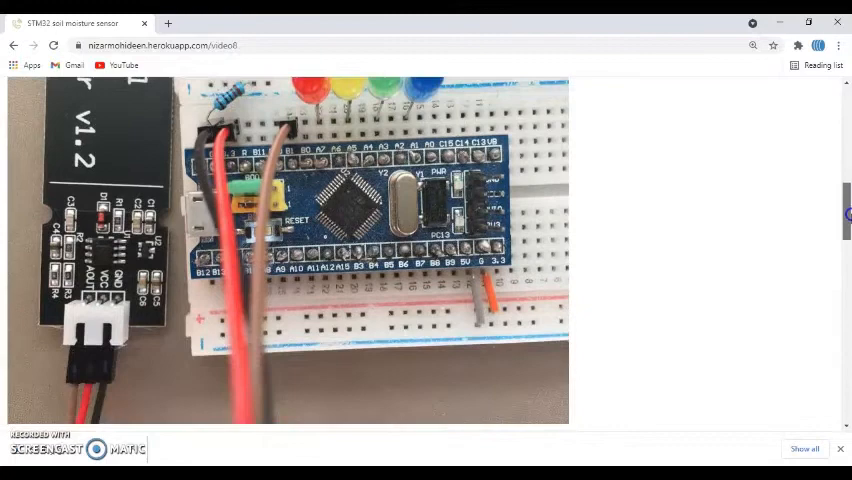
scroll("down", 3)
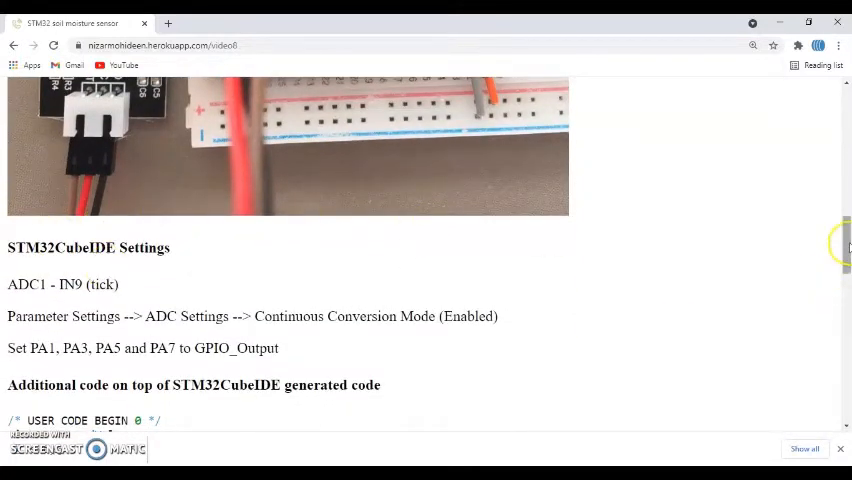
scroll("down", 3)
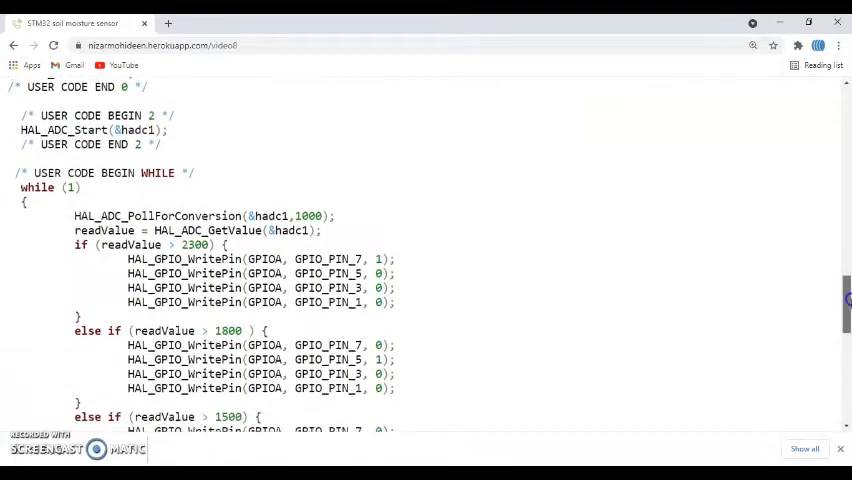
scroll("up", 3)
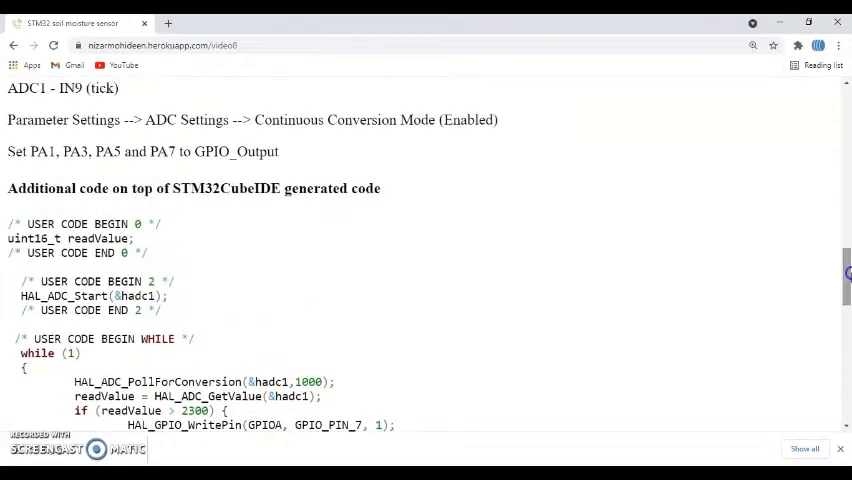
mouse_move(30, 135)
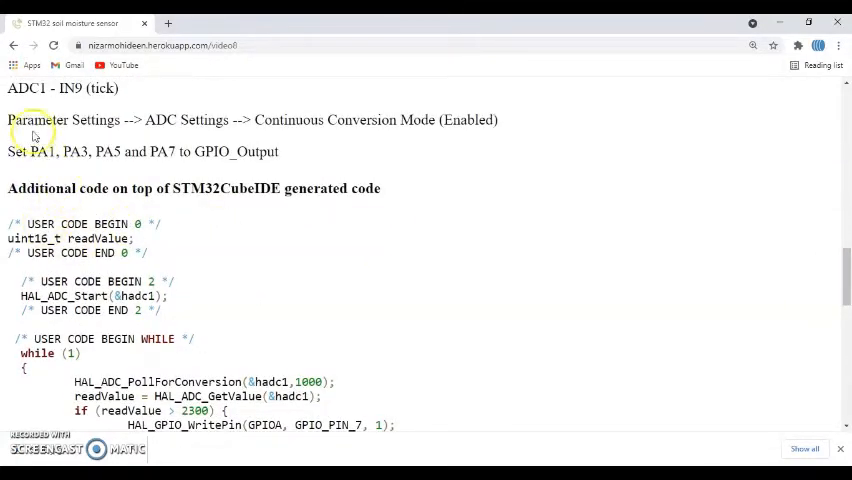
mouse_move(362, 347)
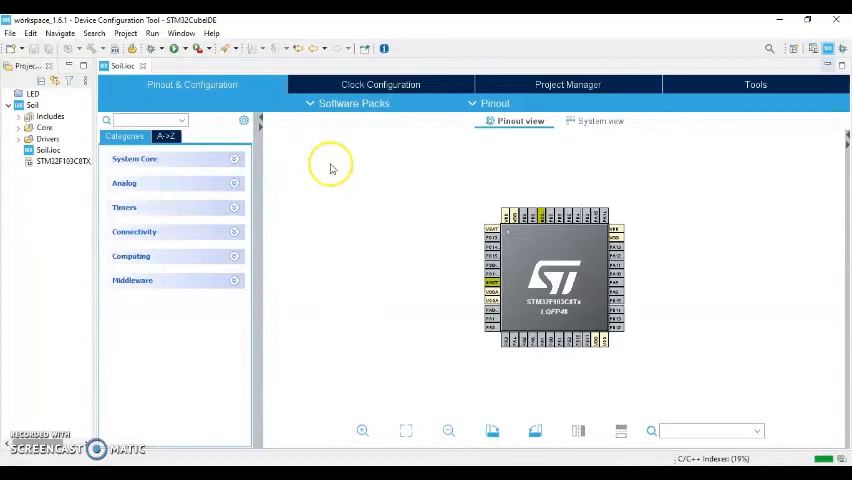
mouse_move(445, 145)
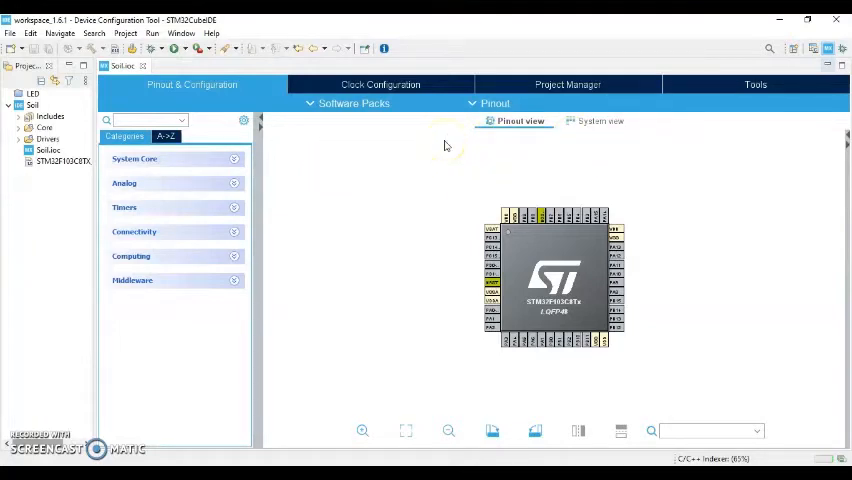
mouse_move(195, 145)
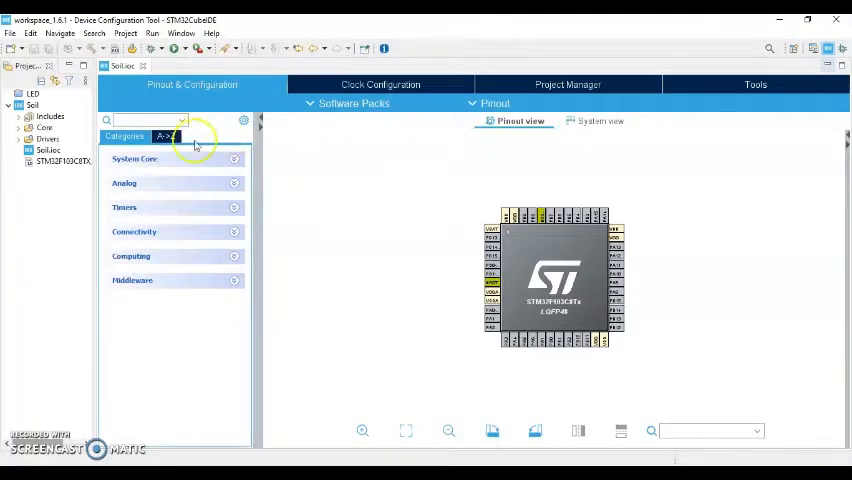
- Under System Core > SYS, set the Debug mode to Serial Wire
left_click(134, 159)
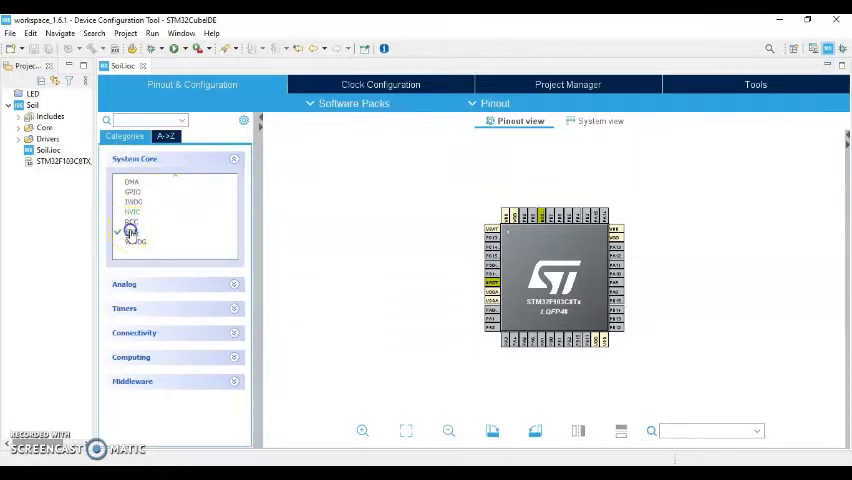
left_click(131, 232)
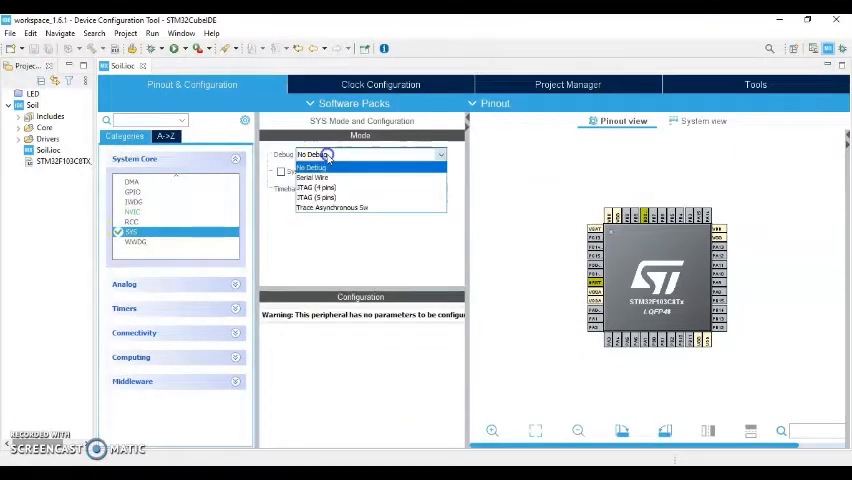
mouse_move(312, 177)
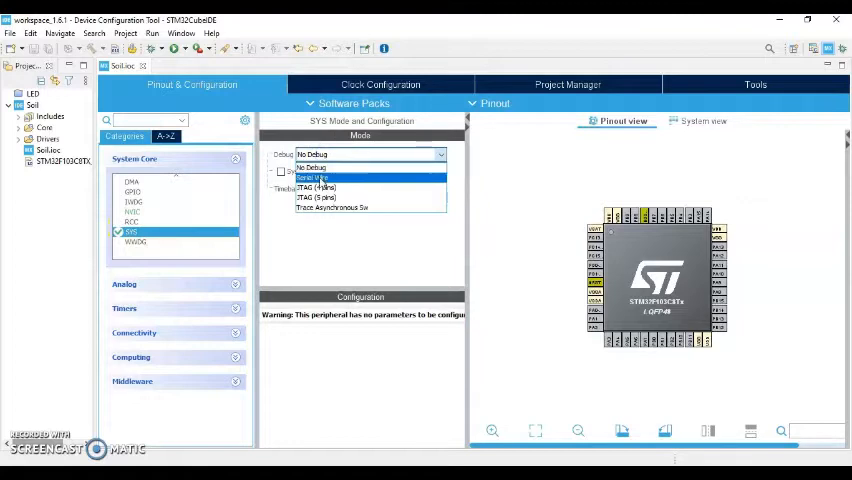
left_click(311, 177)
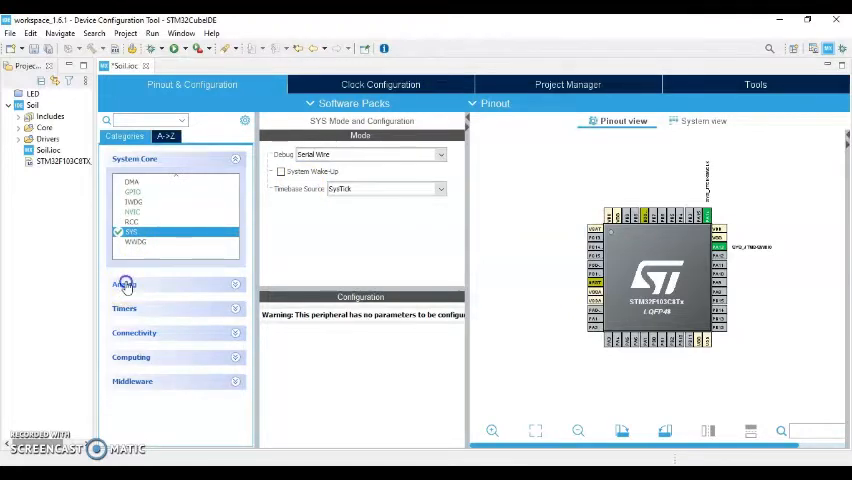
- Enable ADC1 channel IN9 and set Continuous Conversion Mode to Enabled
left_click(124, 284)
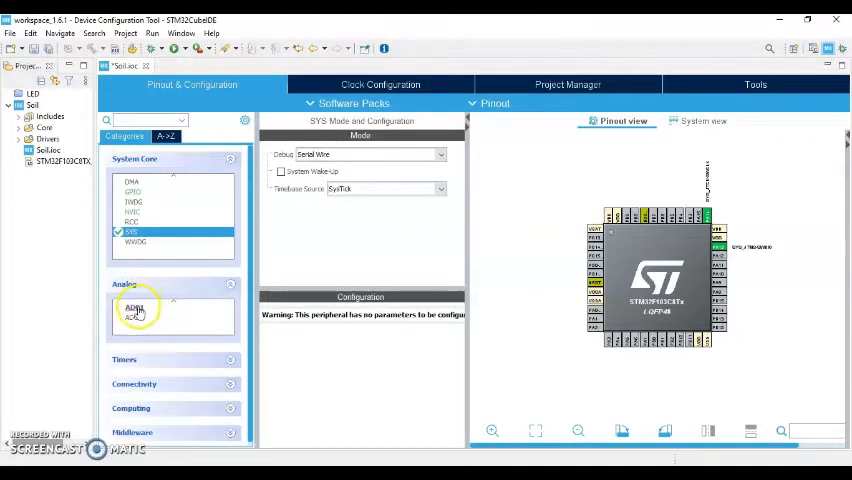
left_click(134, 307)
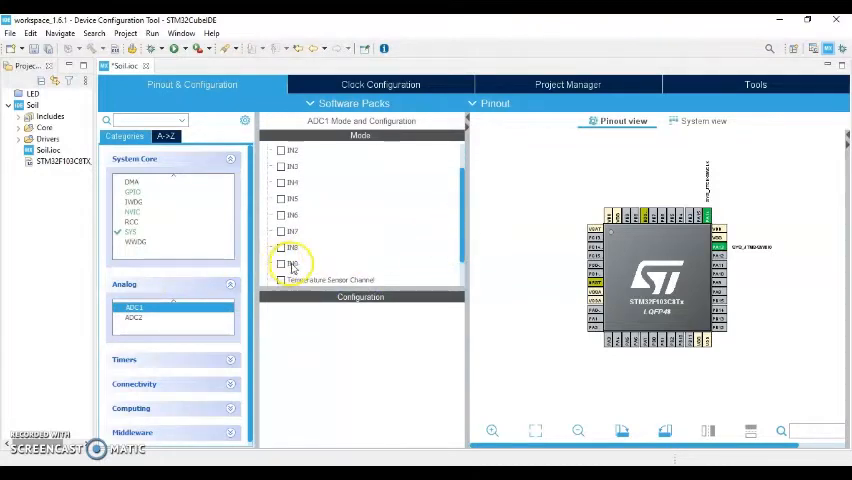
left_click(282, 263)
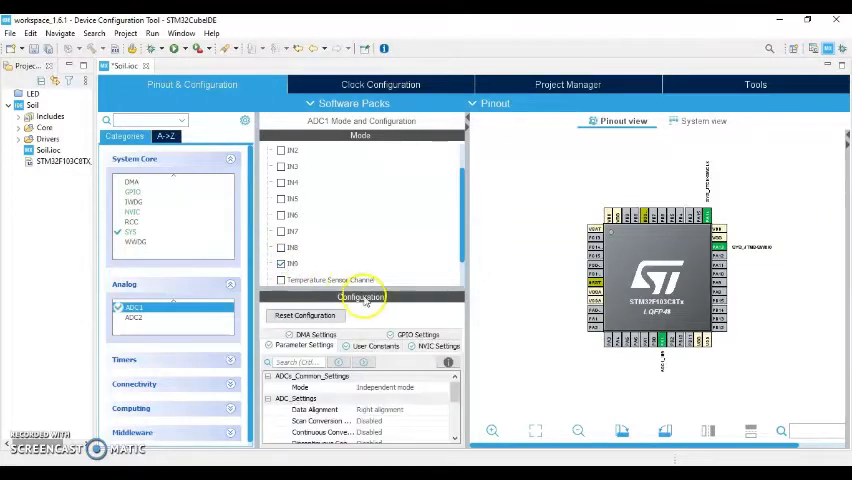
left_click(281, 280)
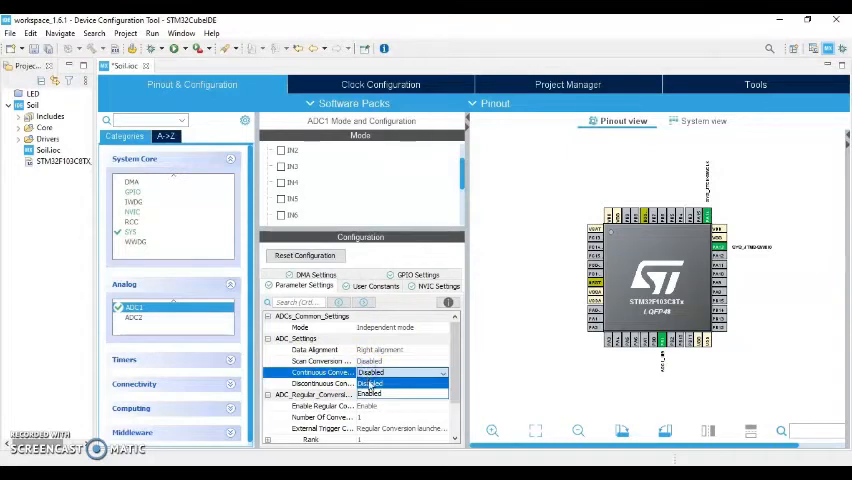
left_click(369, 393)
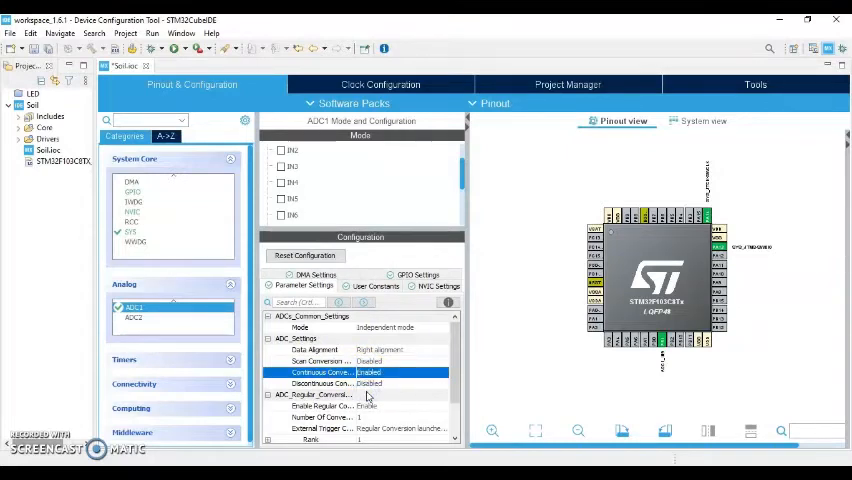
mouse_move(593, 327)
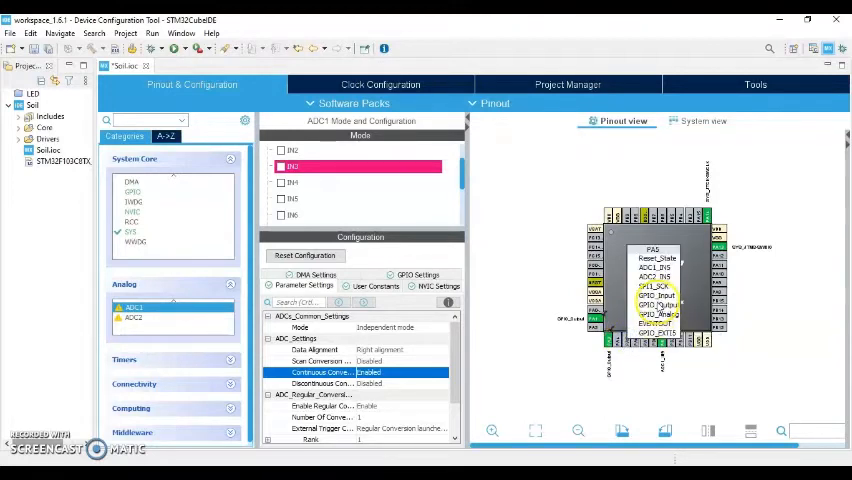
- Assign the port A LED pin as GPIO_Output in the Pinout view
left_click(292, 198)
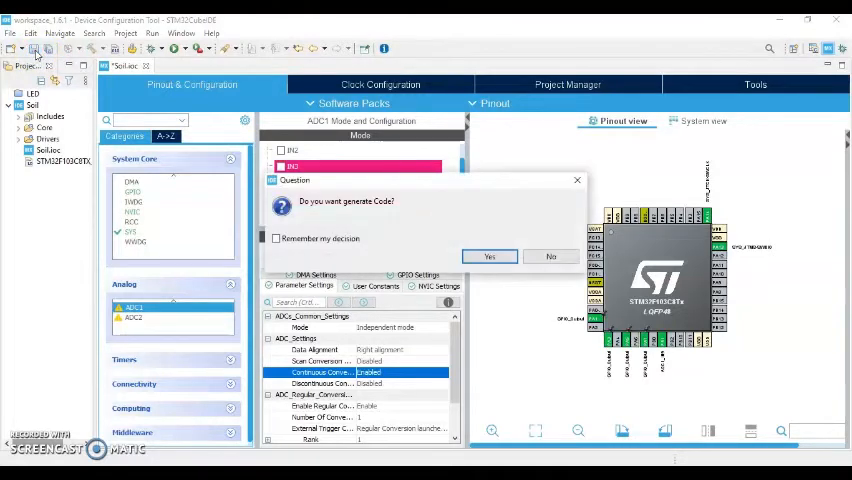
- Generate code from the Soil configuration and accept opening the C/C++ perspective
left_click(489, 257)
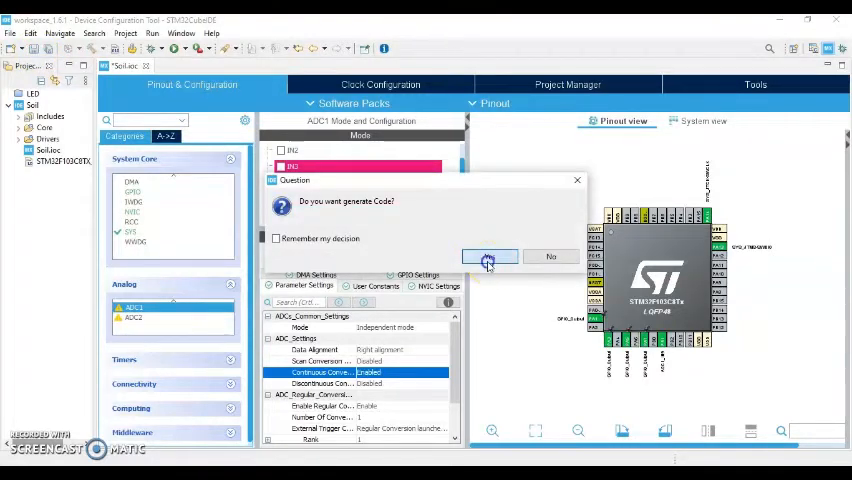
left_click(489, 256)
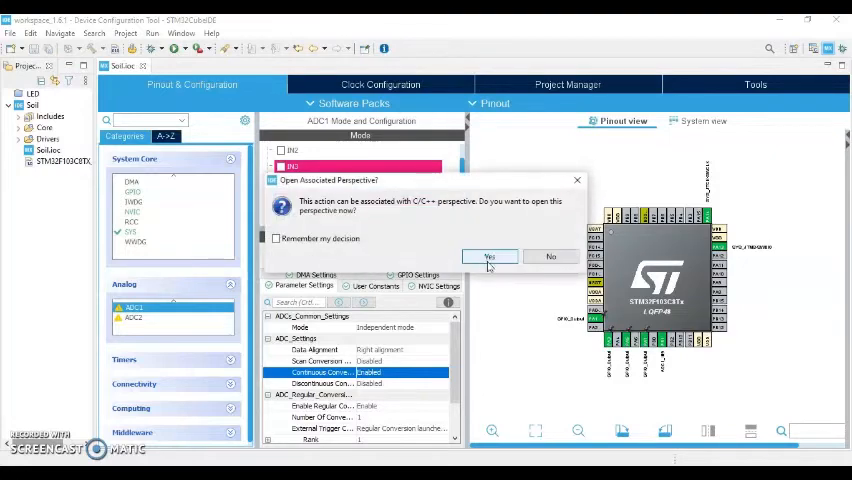
left_click(489, 257)
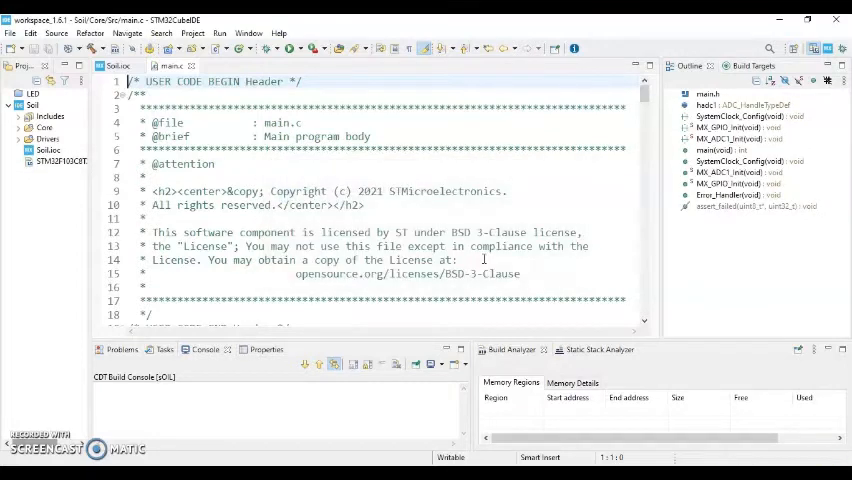
mouse_move(645, 118)
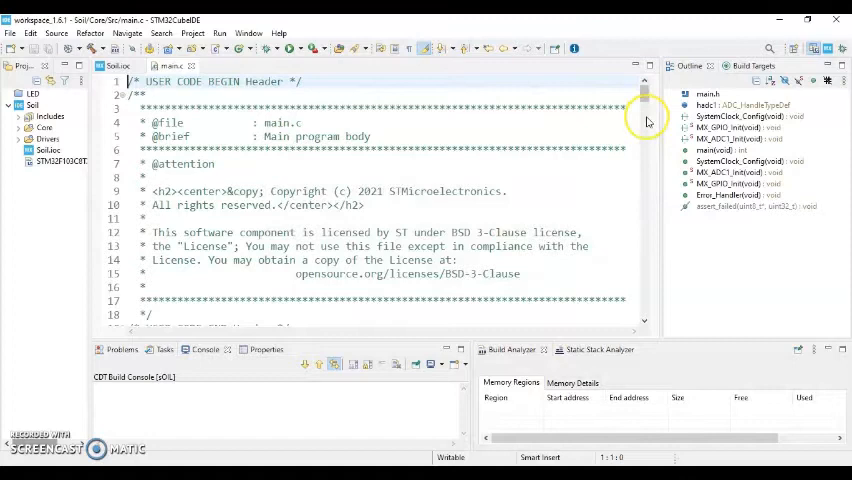
- Declare 'uint16_t readValue;' in the USER CODE BEGIN 0 section of main.c
scroll("down", 3)
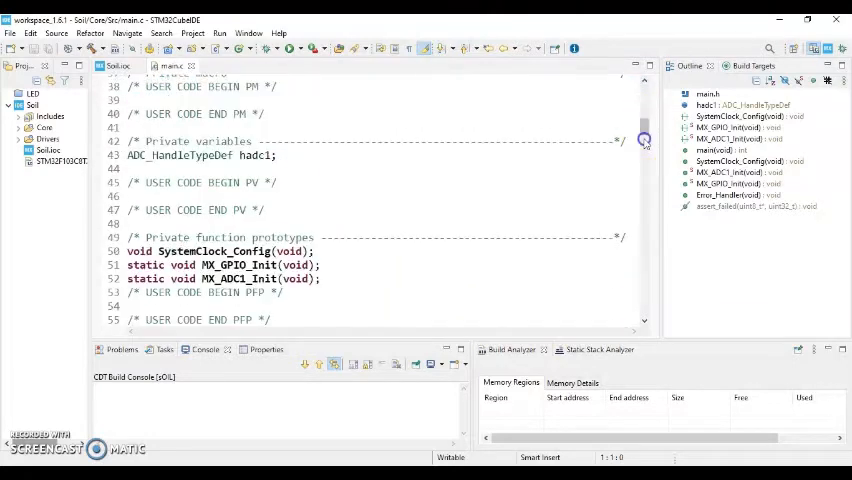
scroll("down", 3)
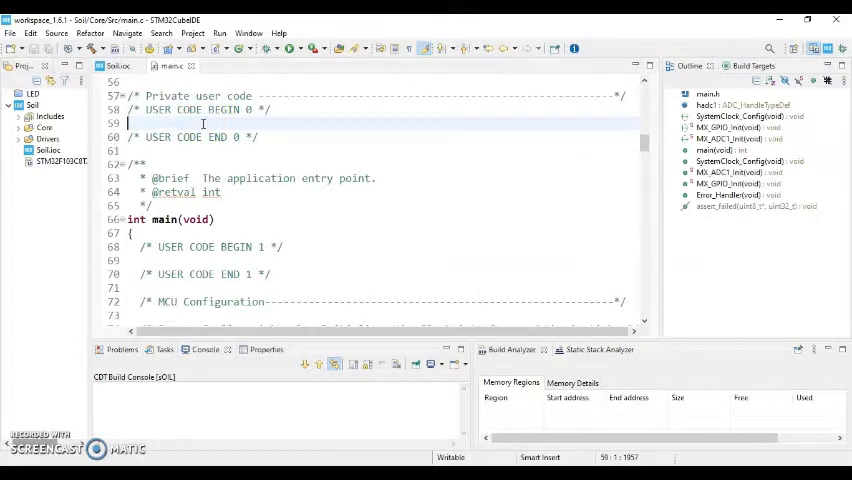
type("uint")
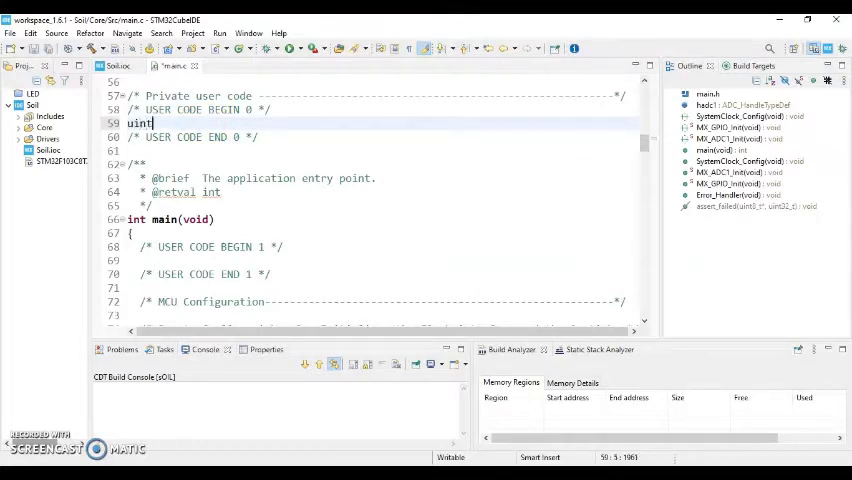
type("16_t readVa")
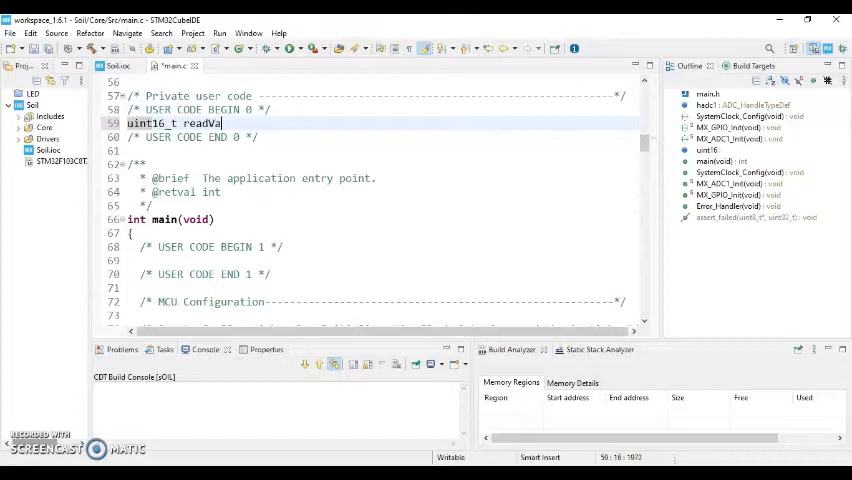
type("lue")
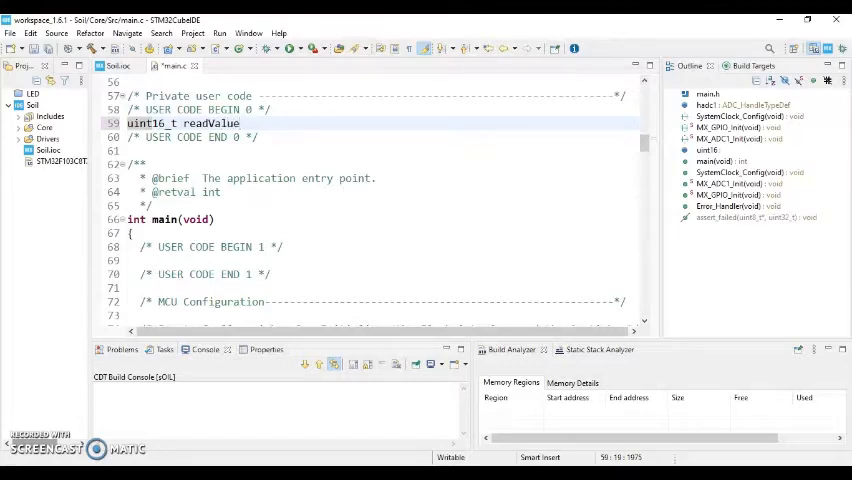
type(";")
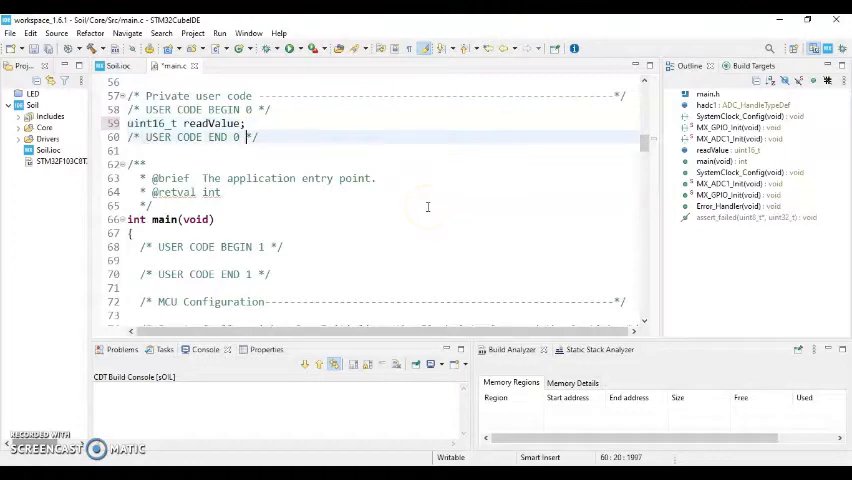
- Add 'HAL_ADC_Start(&hadc1);' in the USER CODE BEGIN 2 section of main.c
scroll("down", 3)
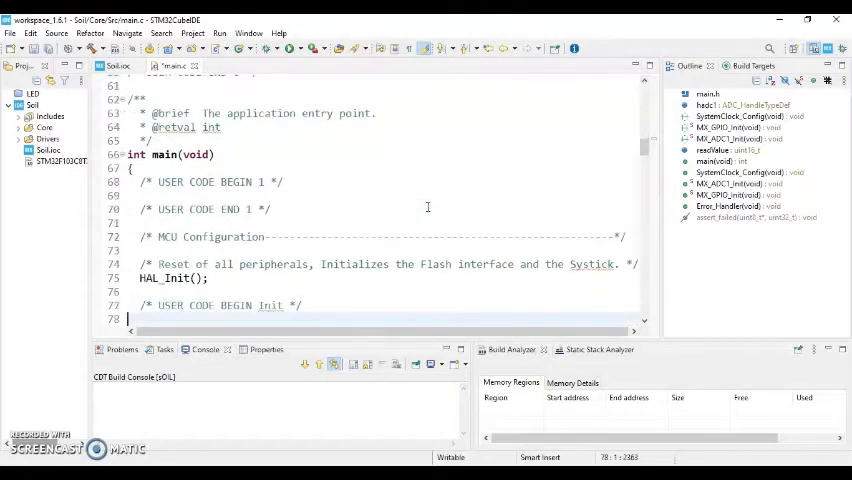
scroll("down", 3)
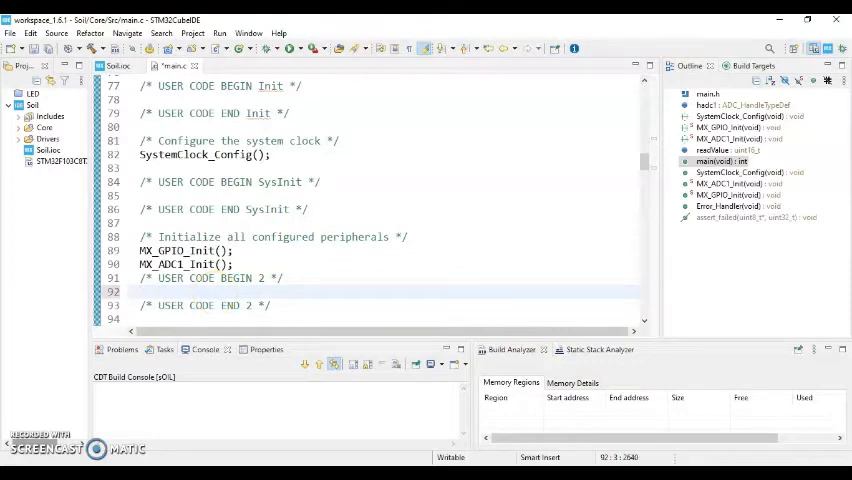
type("HAL_ADC_")
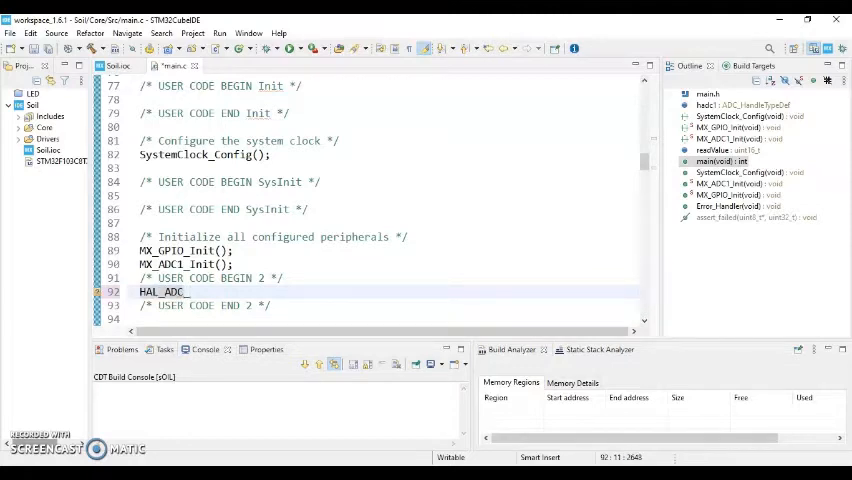
type("Start(")
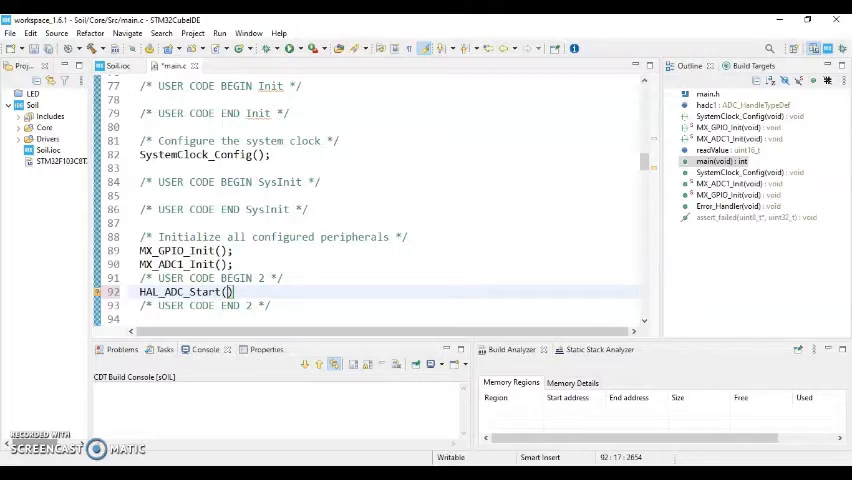
type("&")
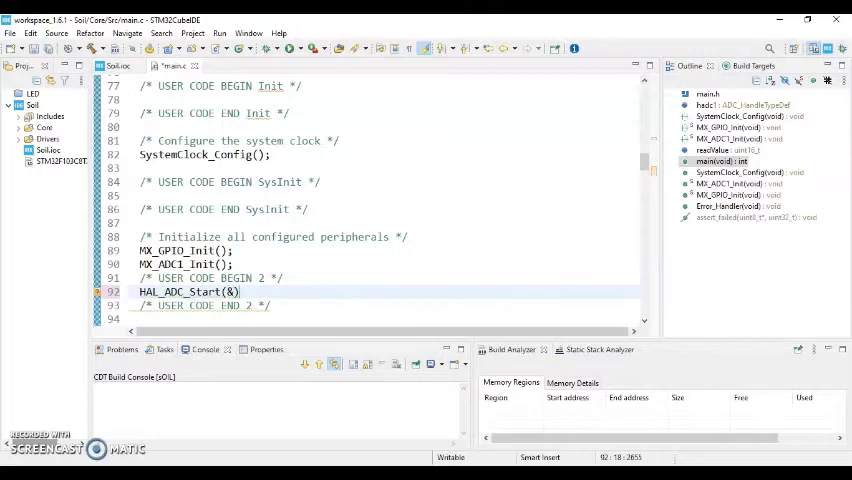
type("a")
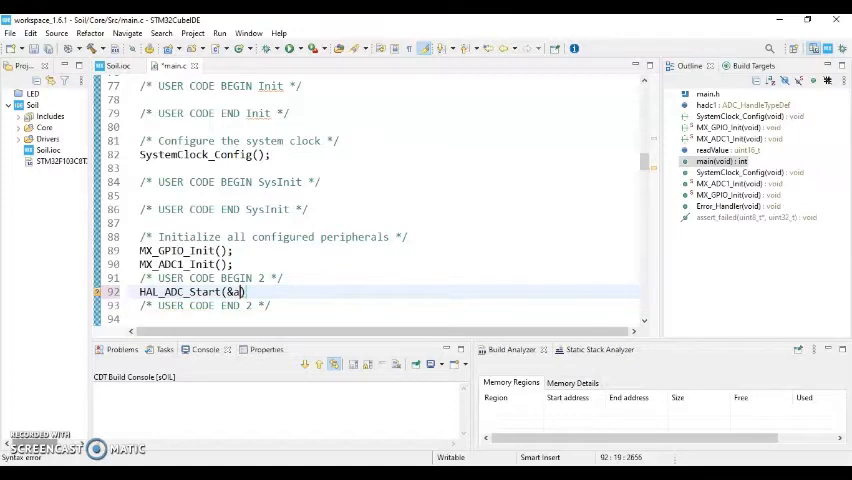
type("h")
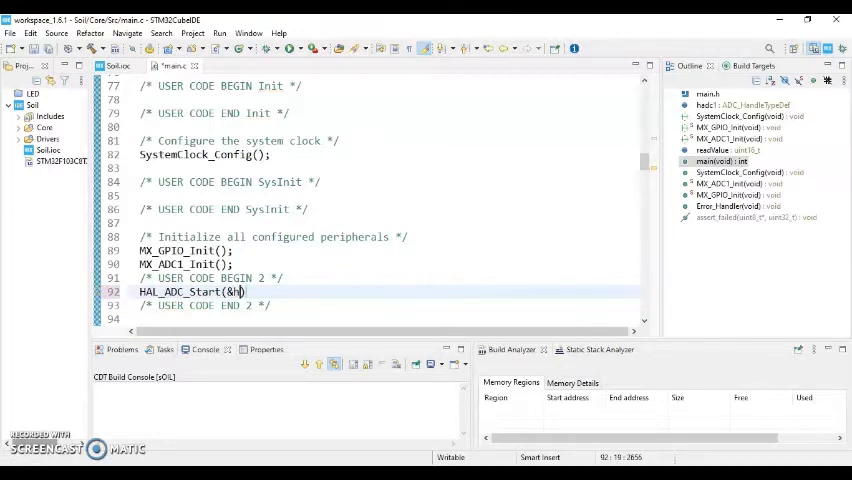
type("adc1")
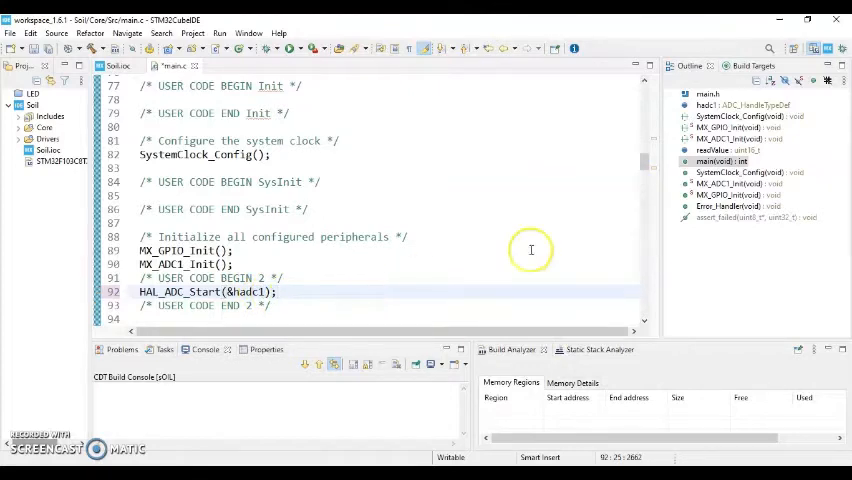
- Scroll to the while(1) loop and switch to the reference code in the browser
scroll("down", 3)
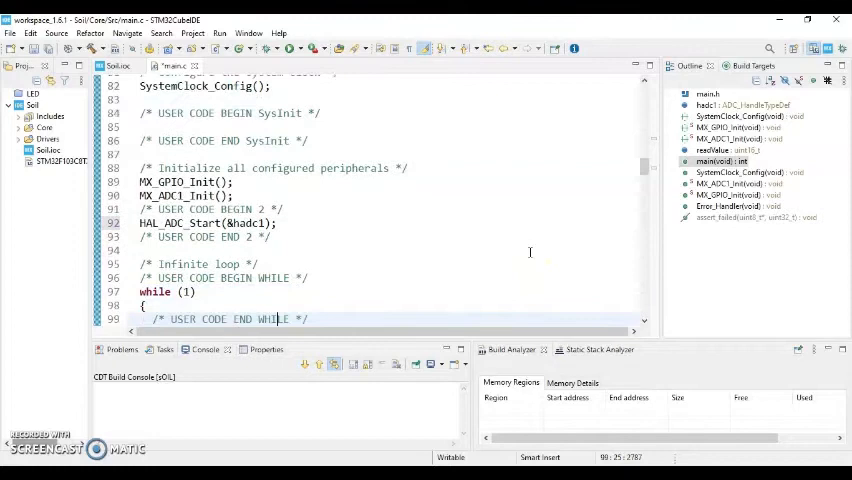
scroll("down", 3)
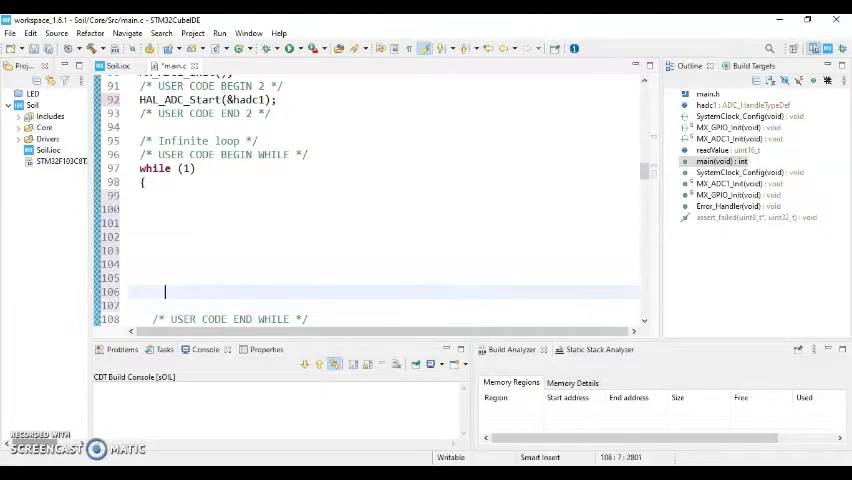
left_click(166, 264)
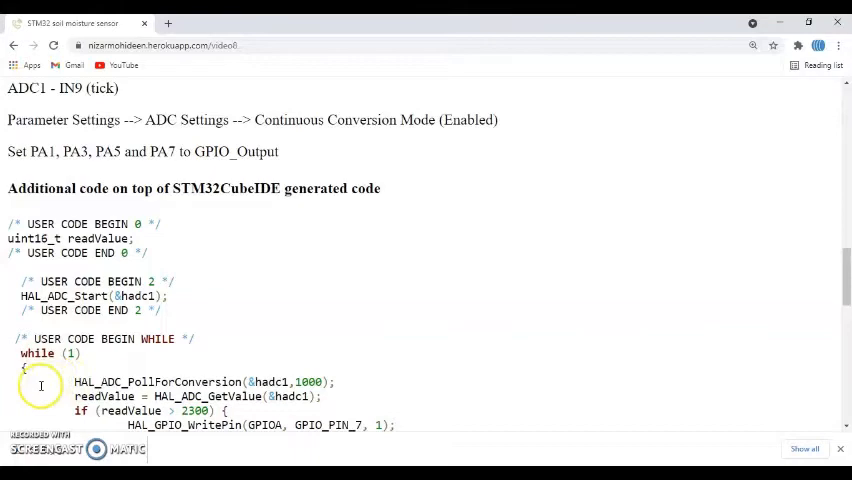
- Select and copy the while(1) loop code for ADC polling and LED thresholds from the tutorial
left_click_drag(75, 382, 322, 396)
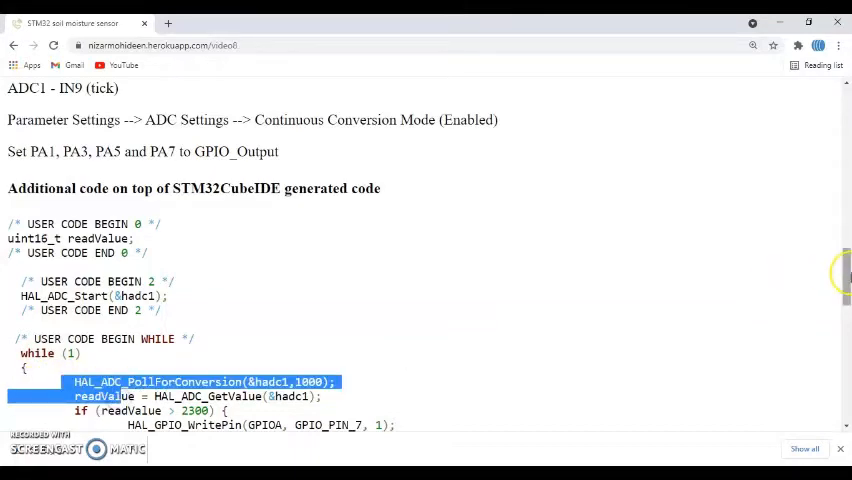
scroll("down", 3)
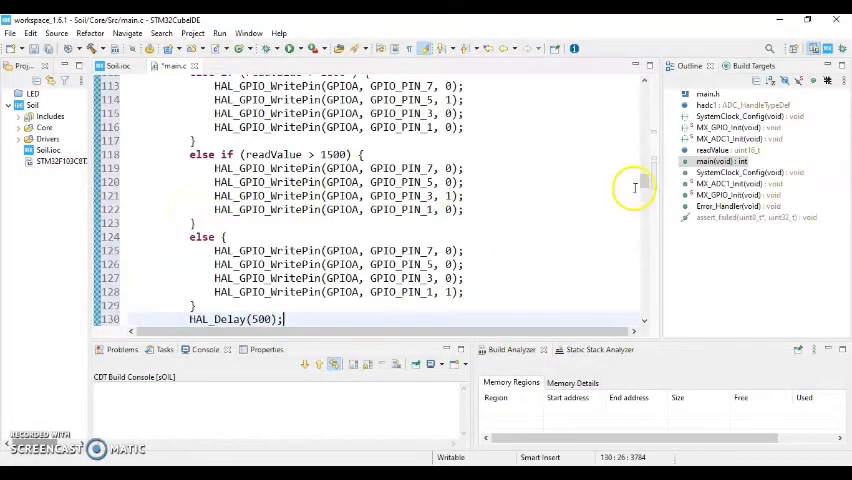
mouse_move(640, 186)
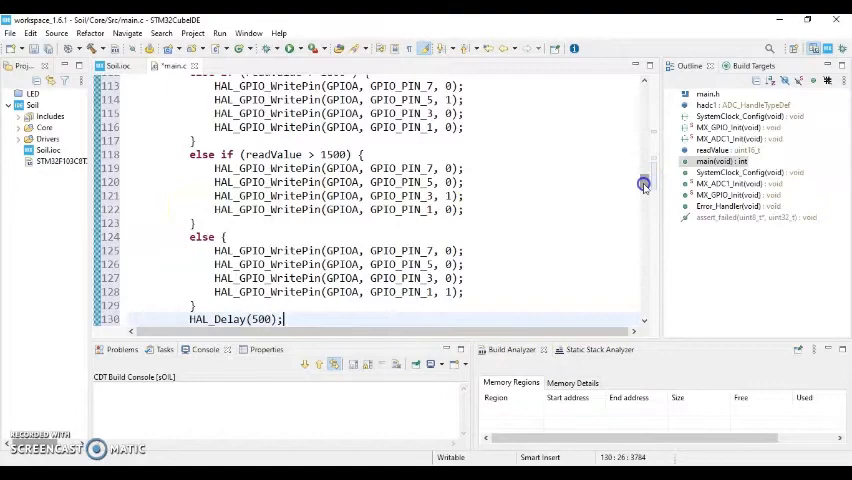
- Scroll through main.c's while(1) loop to check the pasted ADC polling and LED threshold code down to HAL_Delay(500)
scroll("up", 3)
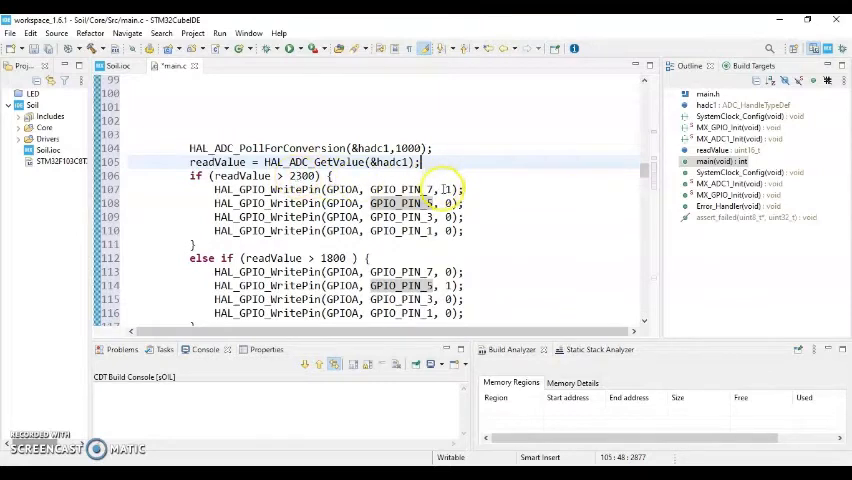
mouse_move(577, 180)
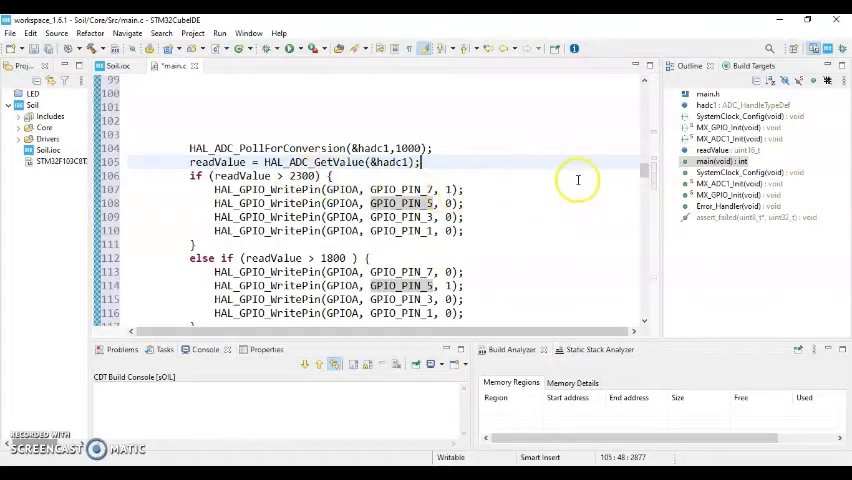
mouse_move(325, 258)
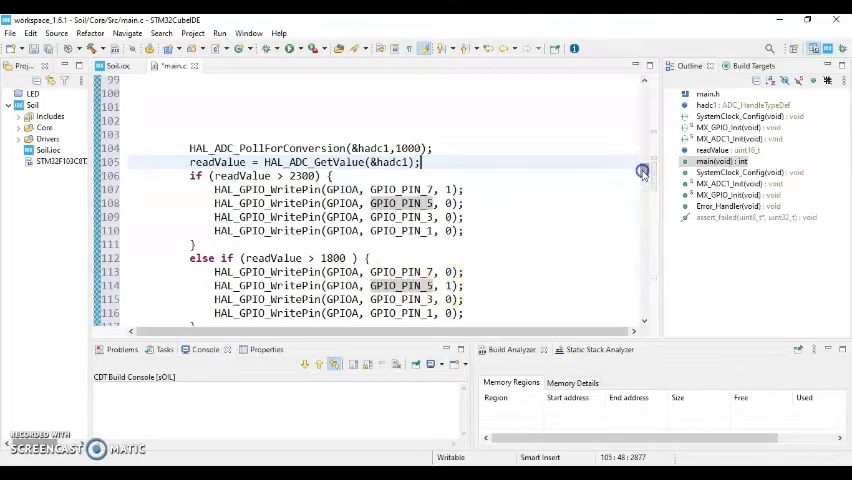
scroll("down", 3)
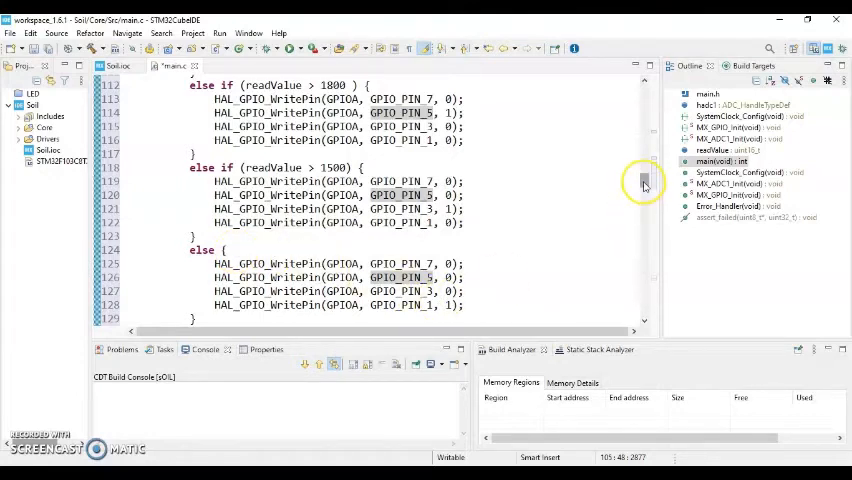
scroll("down", 3)
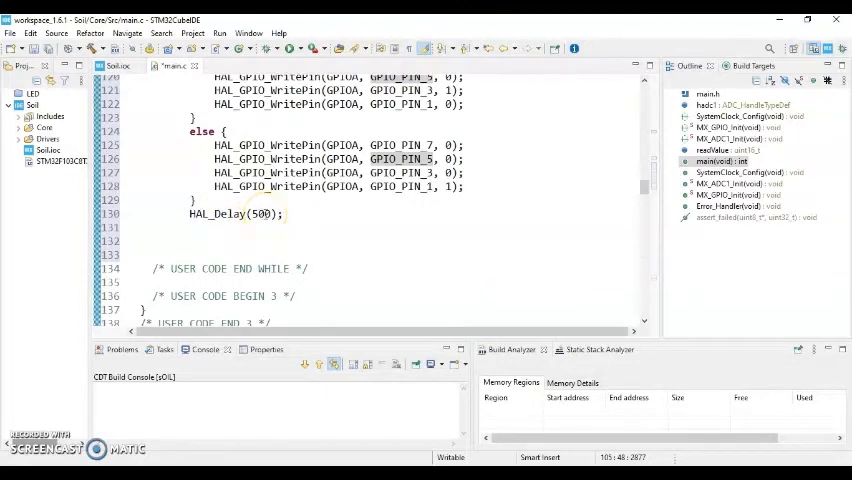
mouse_move(170, 144)
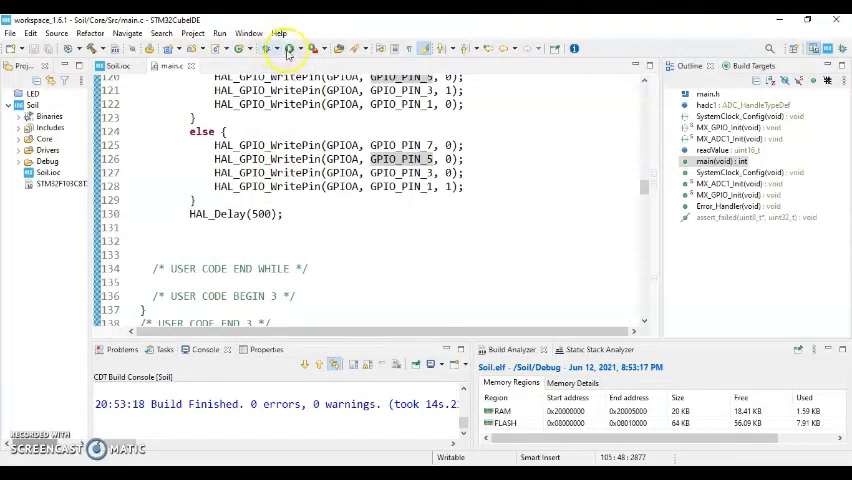
mouse_move(266, 48)
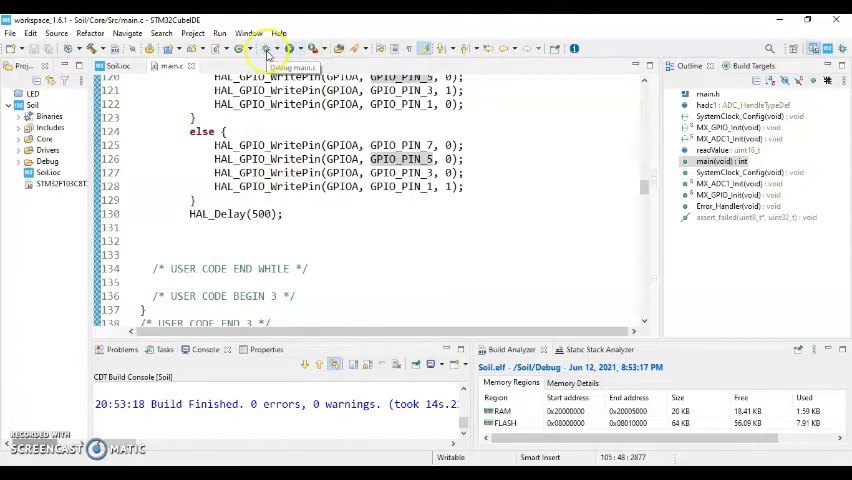